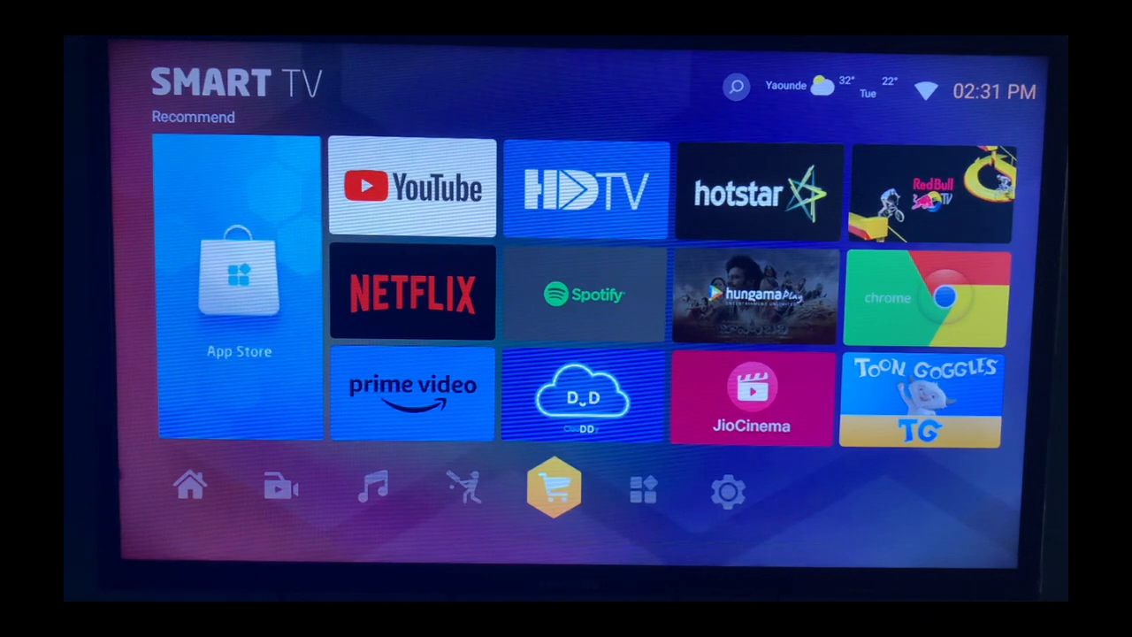
- Show the Installed apps page from the launcher's Apps tab
left_click(644, 488)
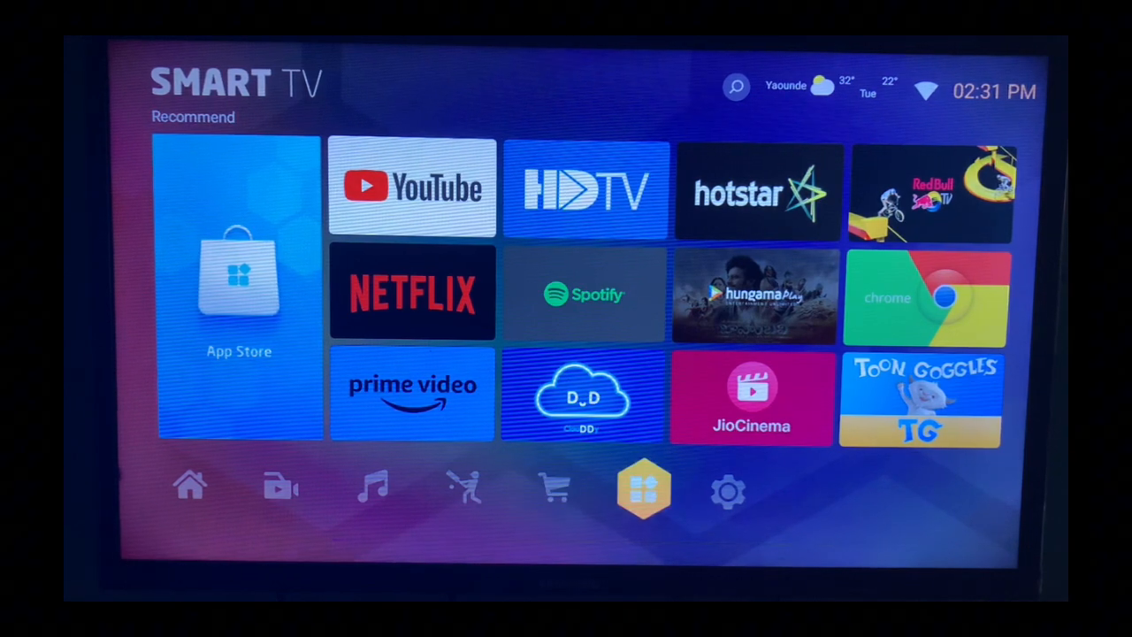
left_click(644, 492)
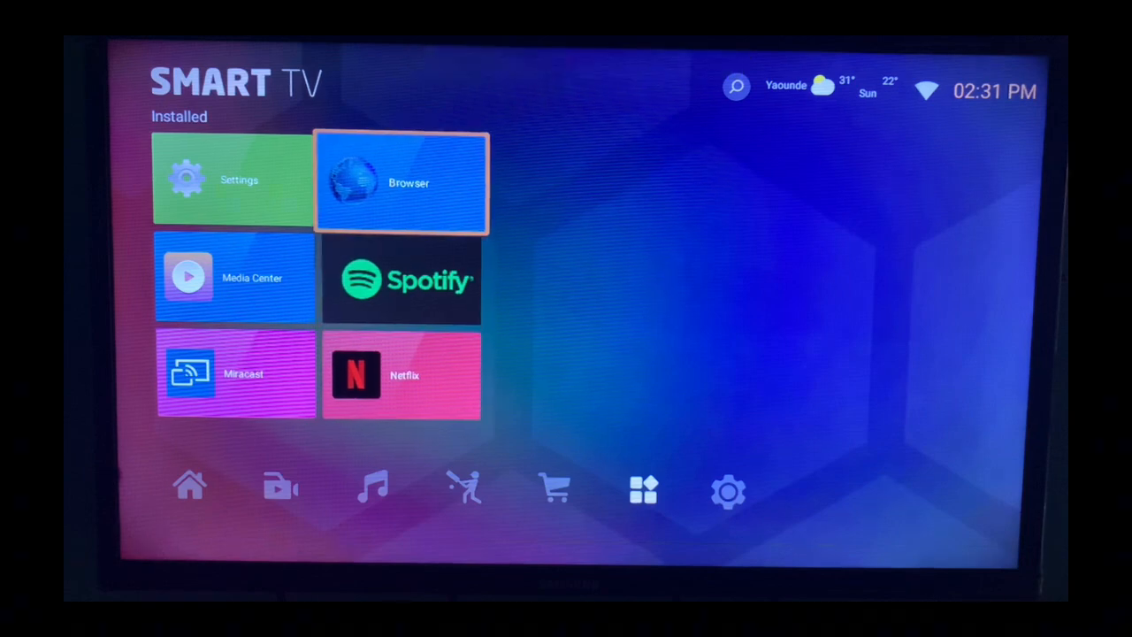
- Launch the Browser app from the Installed apps list
left_click(399, 181)
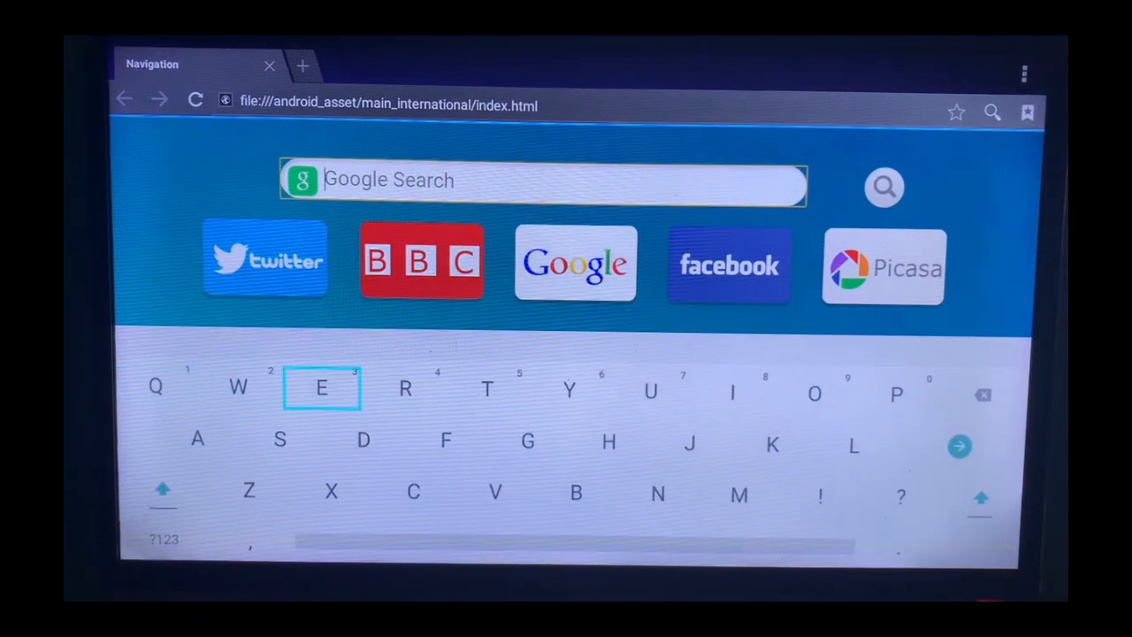
- Enter 'Downloader' in the Google Search box and submit the search
left_click(732, 393)
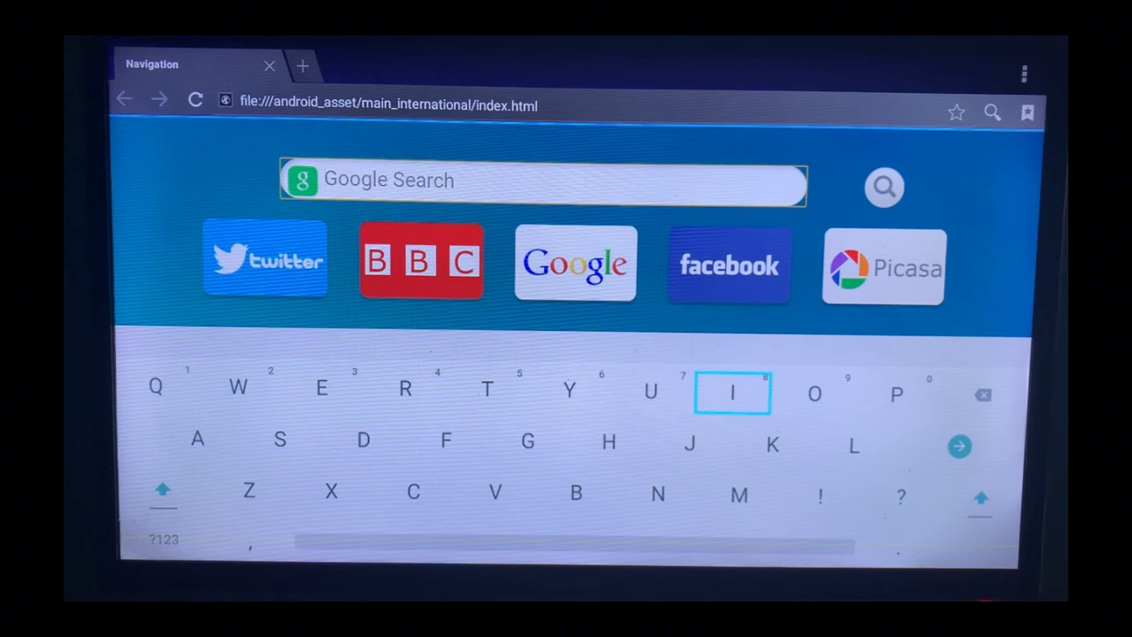
left_click(405, 389)
type("Downl")
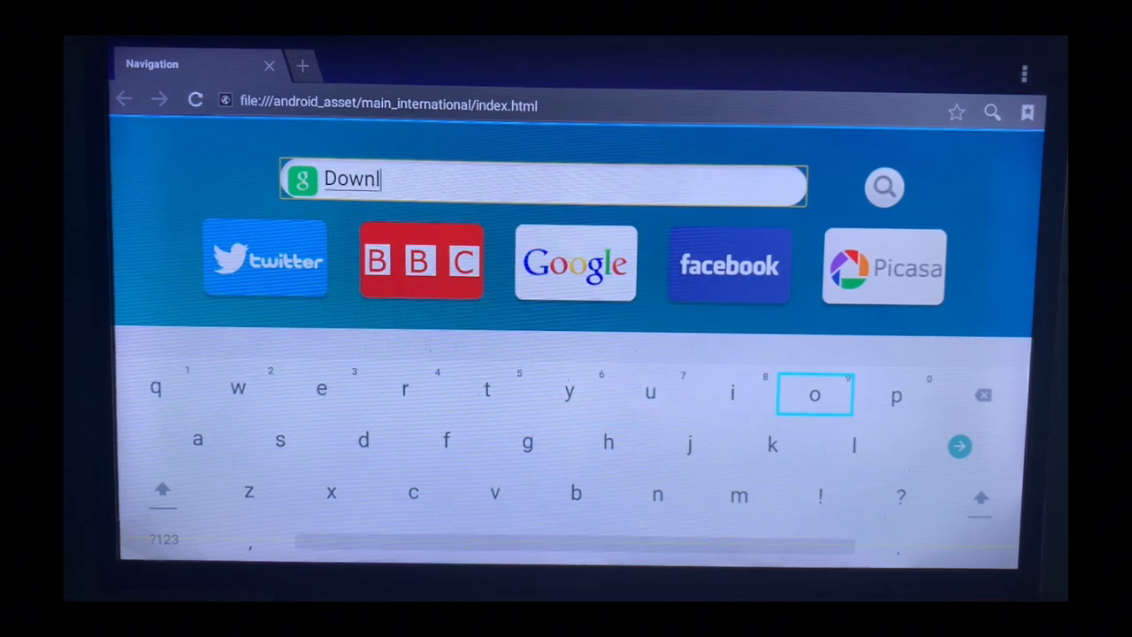
left_click(814, 394)
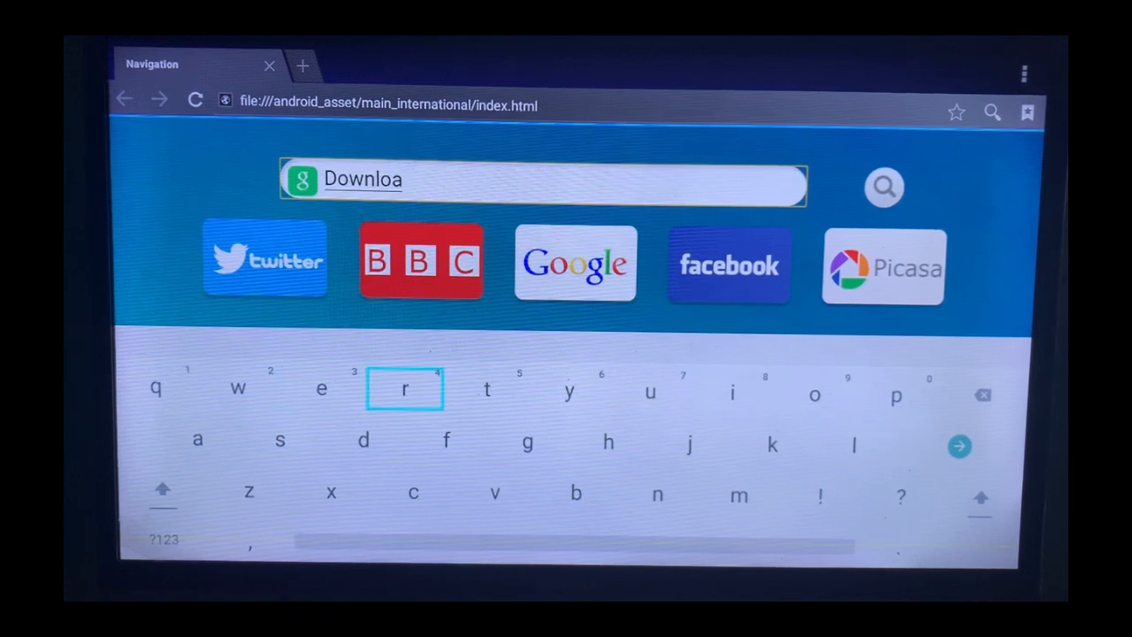
left_click(363, 439)
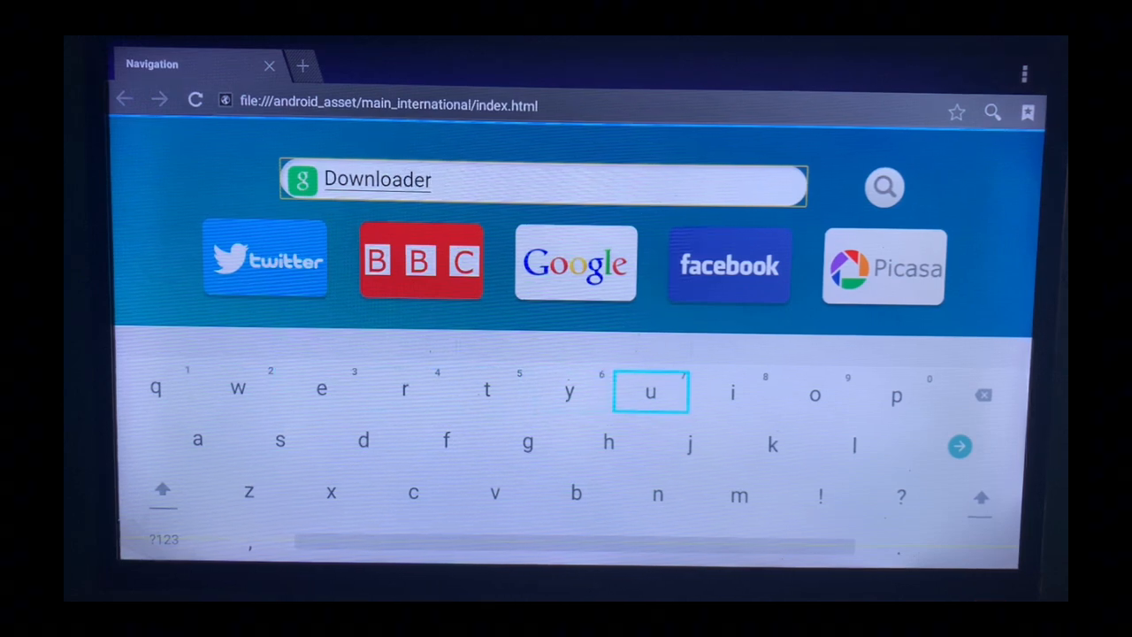
left_click(853, 446)
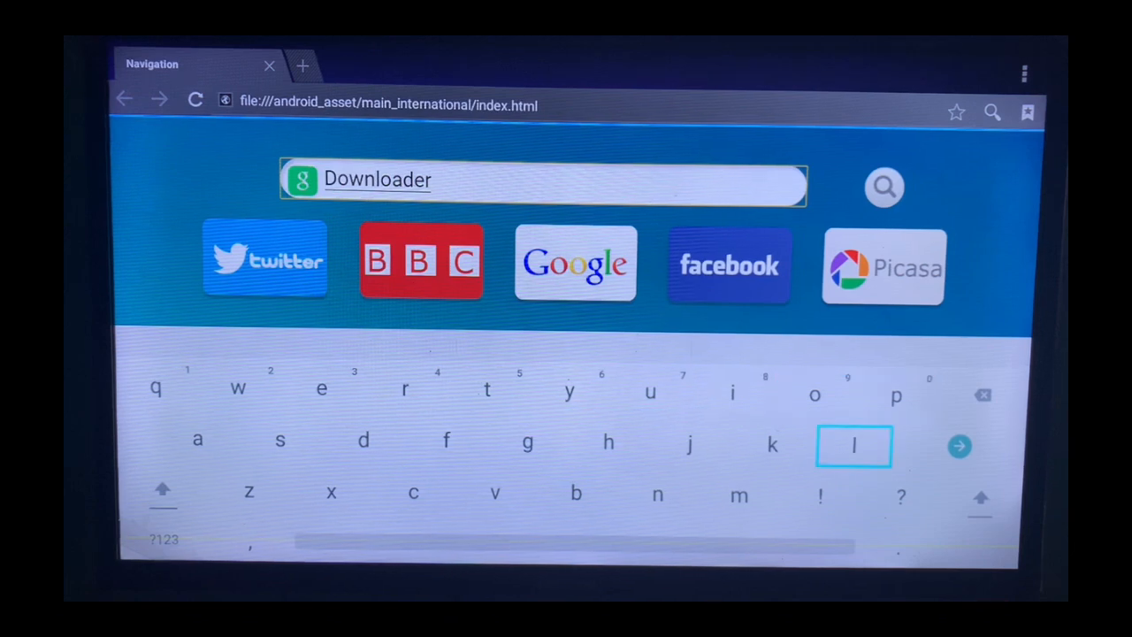
left_click(958, 446)
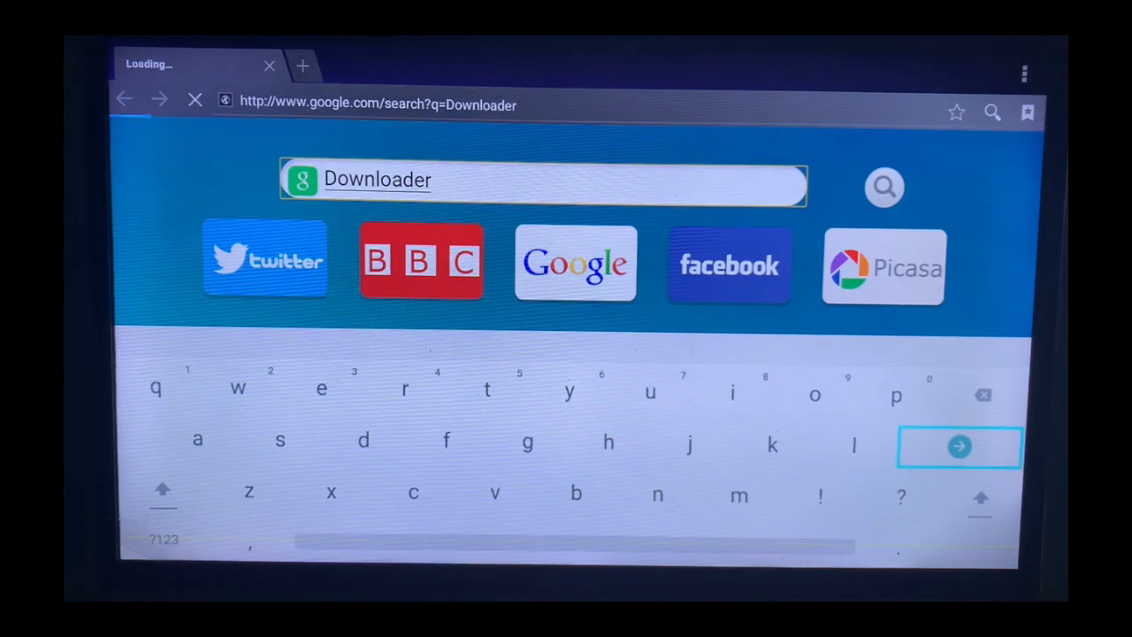
- Open the 'Downloader by AFTVnews – Applications sur Google Play' result from the search page
left_click(959, 446)
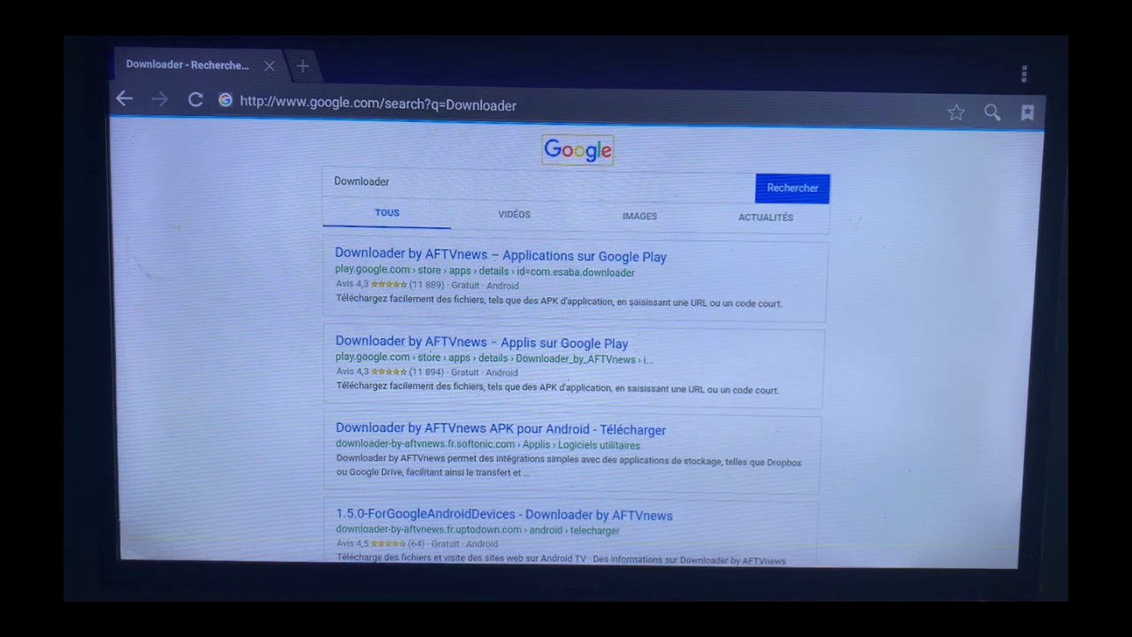
left_click(531, 181)
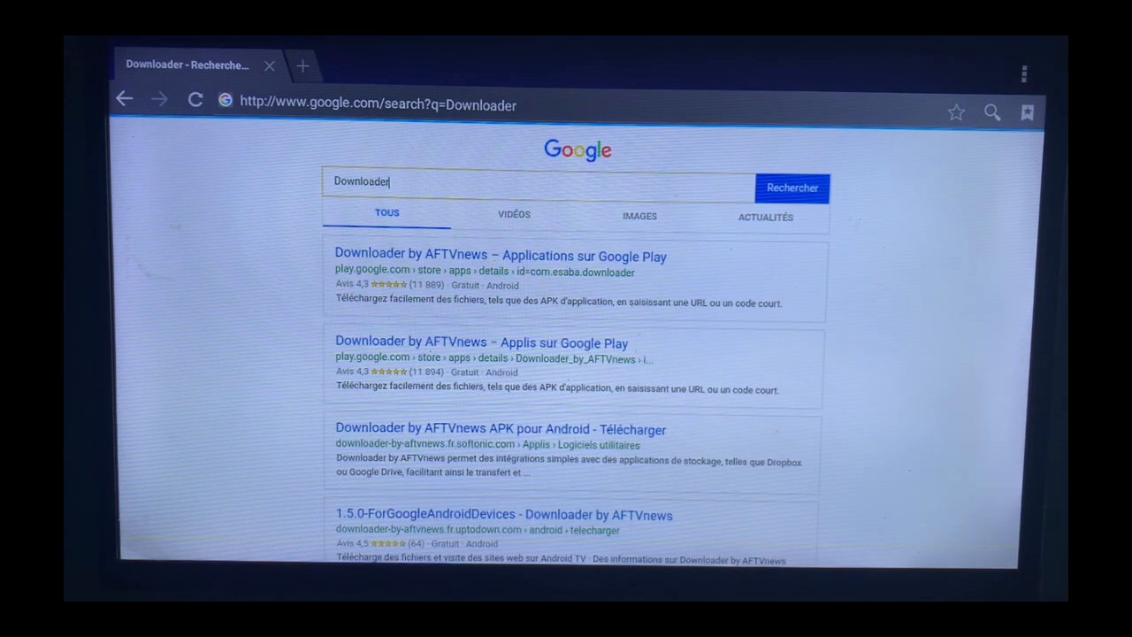
left_click(501, 256)
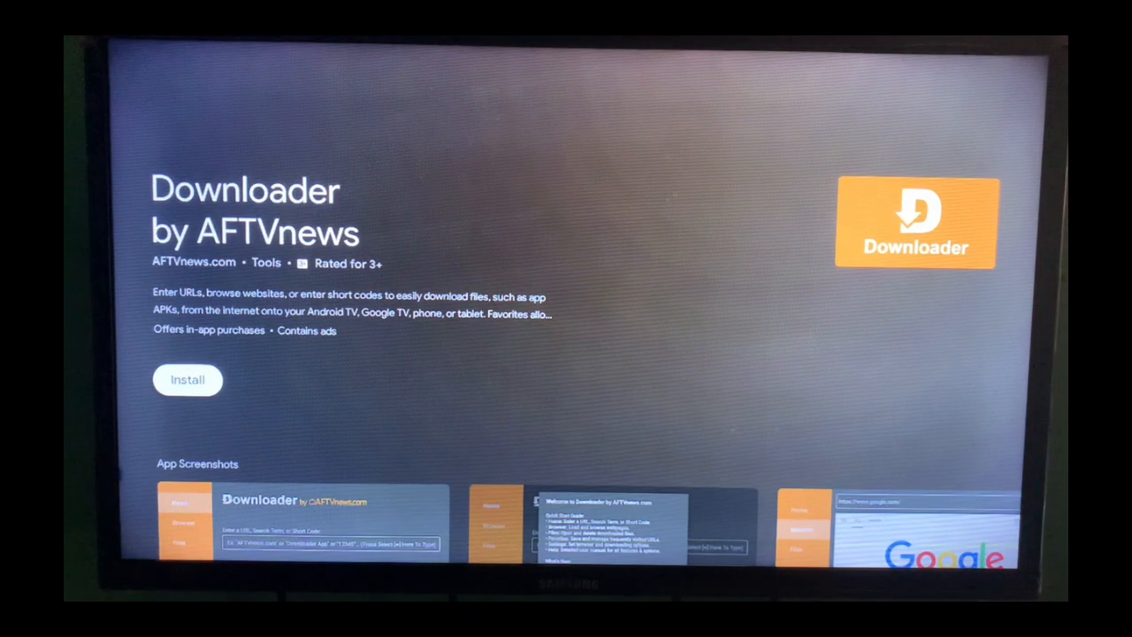
- Install Downloader by AFTVnews so its download shows as pending
left_click(188, 379)
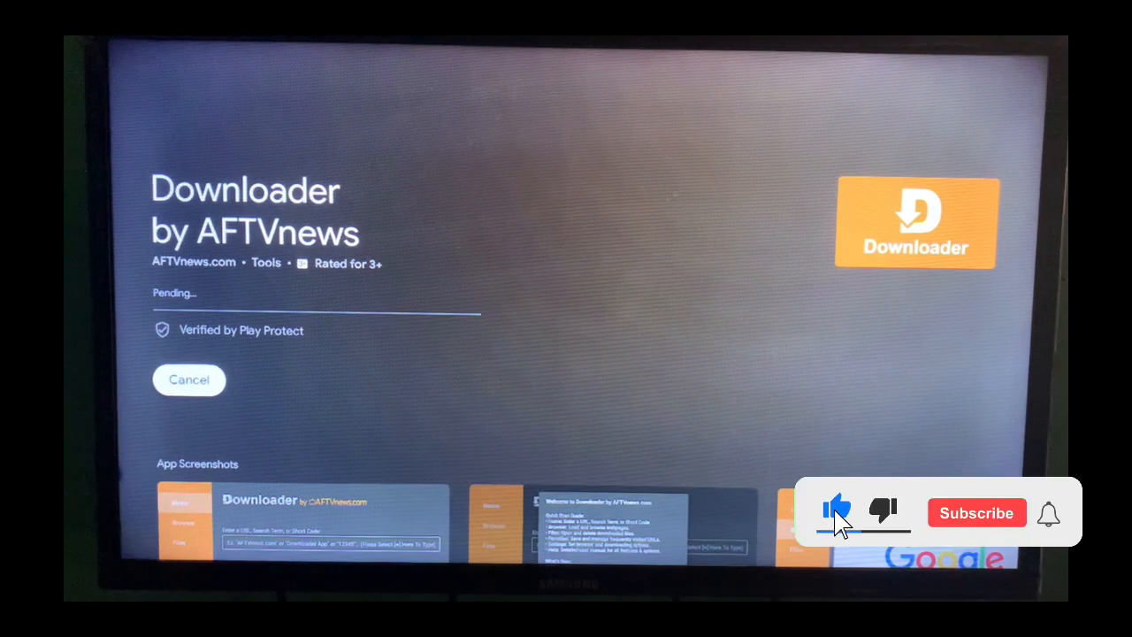
left_click(977, 513)
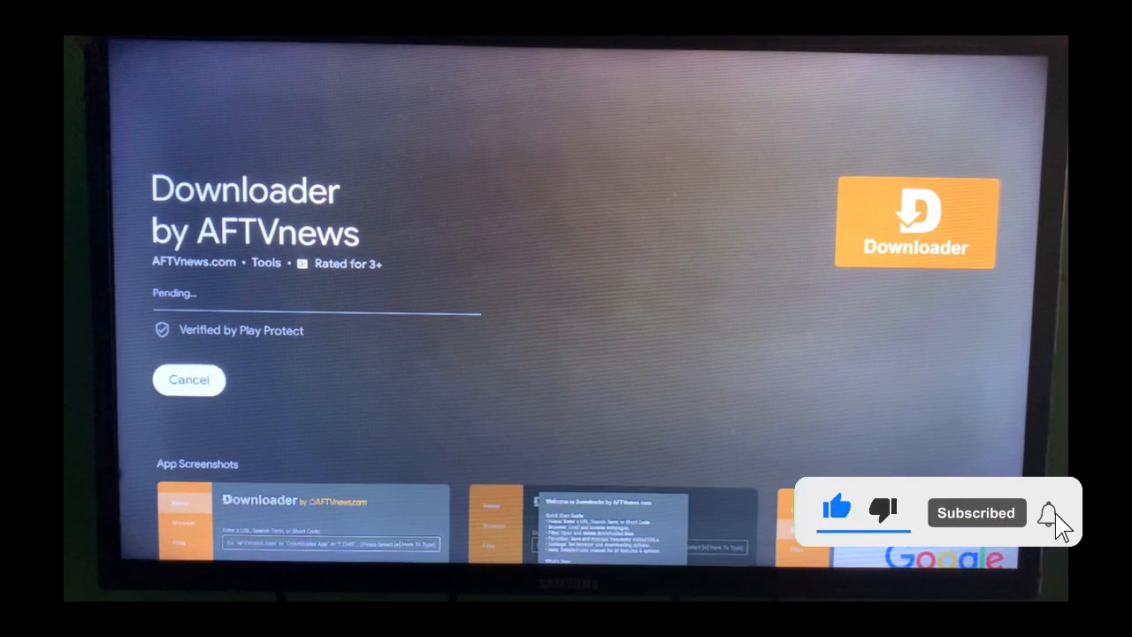